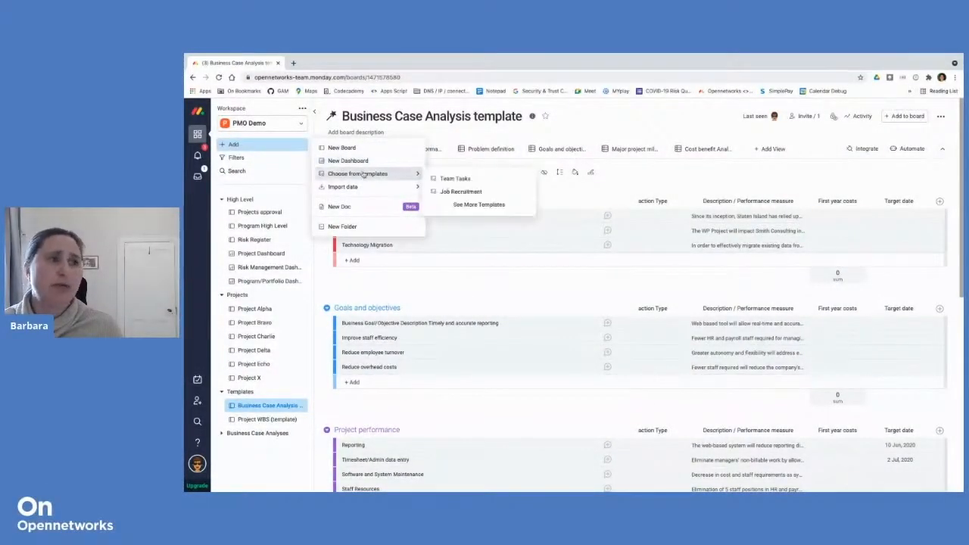
{"action": "mouse_move", "coordinate": [480, 208]}
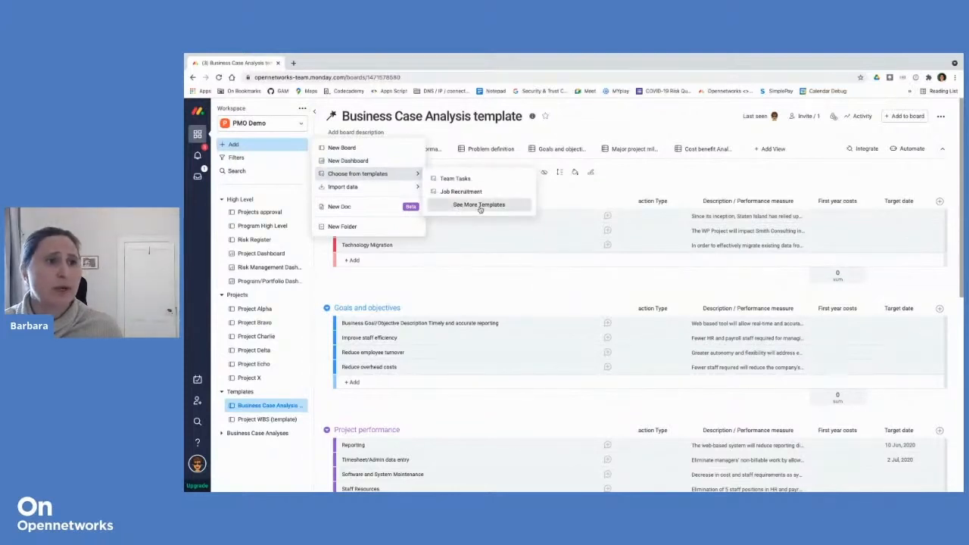
Browse the full template collection and view the Business Case Analysis template's details.
{"action": "left_click", "coordinate": [478, 204]}
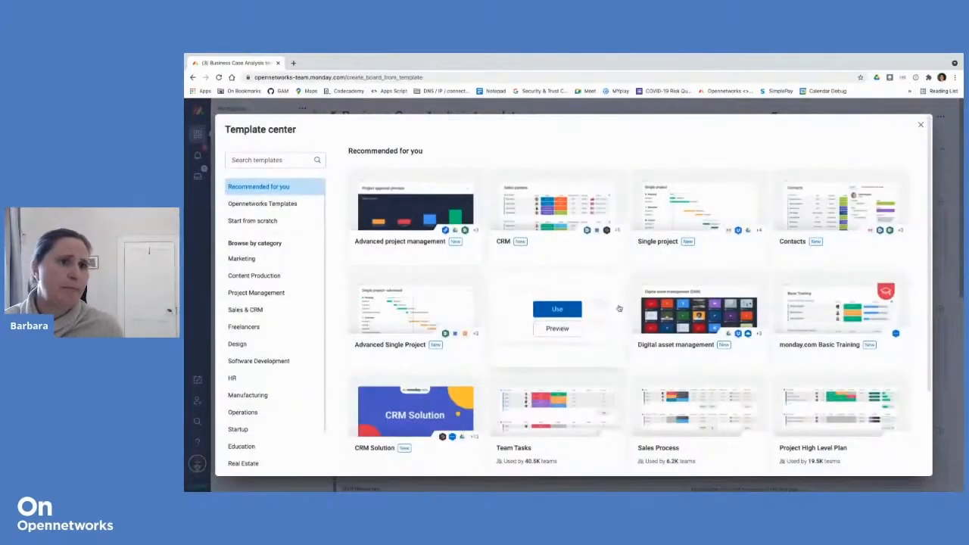
{"action": "mouse_move", "coordinate": [508, 279]}
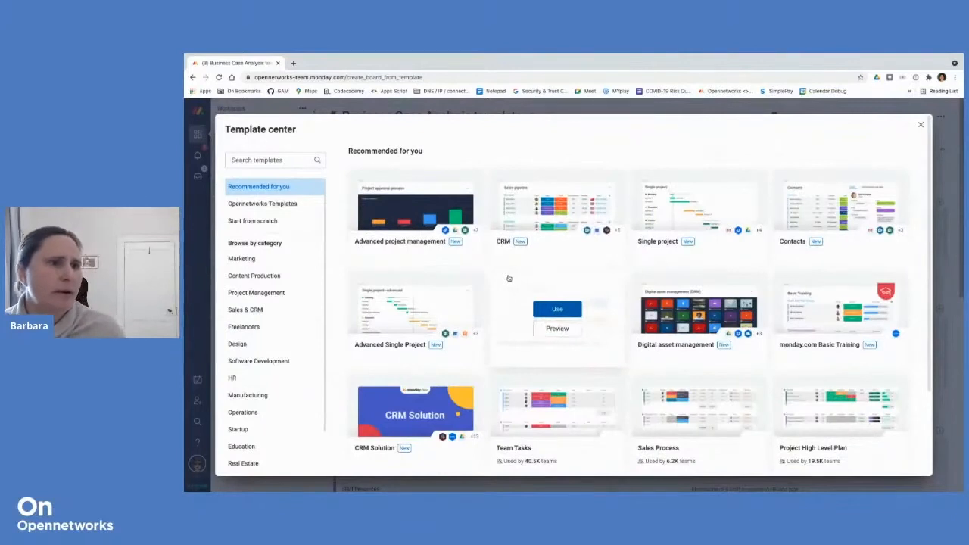
{"action": "mouse_move", "coordinate": [530, 273]}
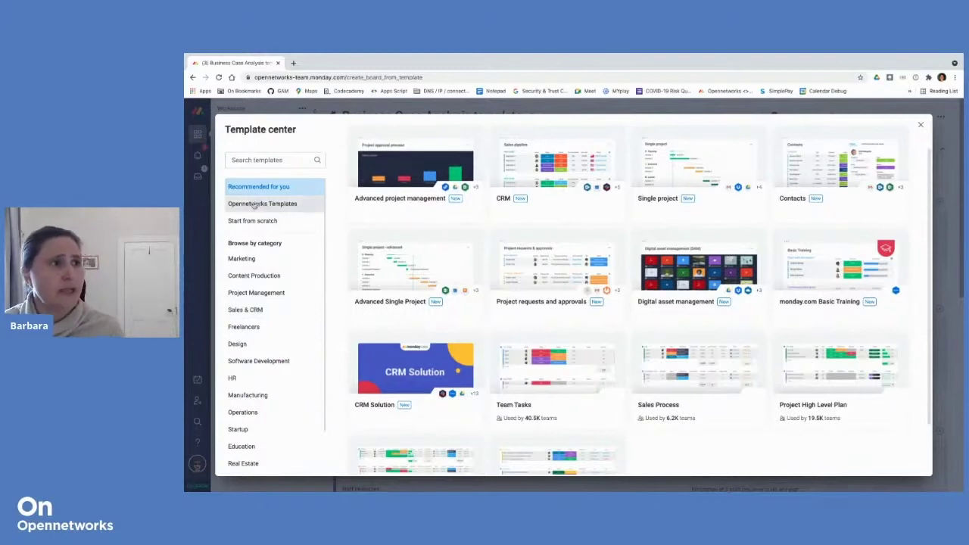
{"action": "left_click", "coordinate": [263, 203]}
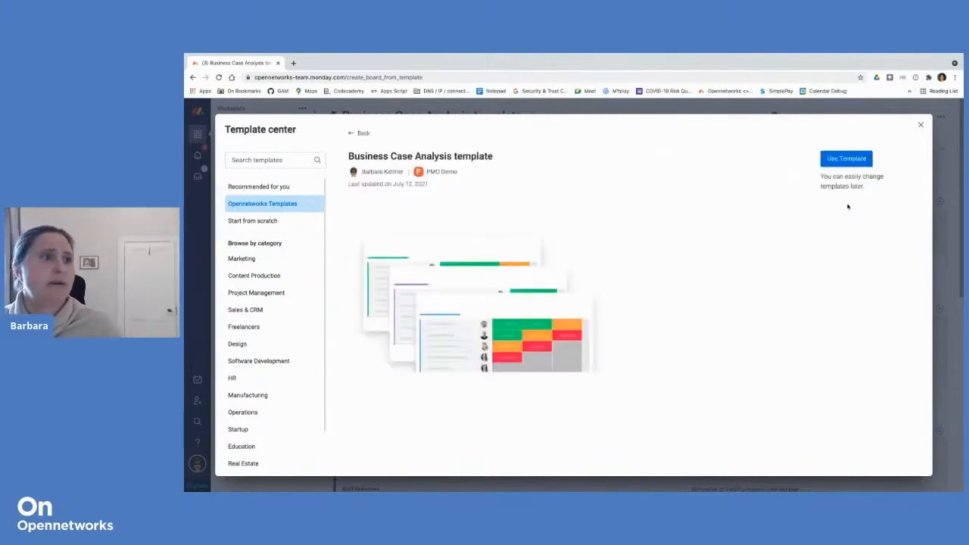
Start a new board from the Business Case Analysis template.
{"action": "left_click", "coordinate": [845, 159]}
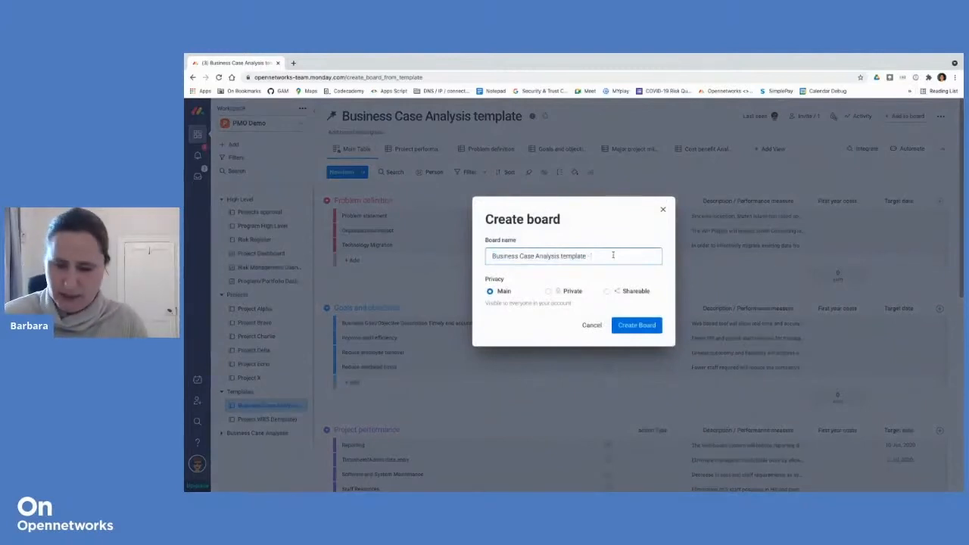
Name the board 'Business Case Analysis template - Project Z', create it and view it.
{"action": "type", "text": "- Project Z"}
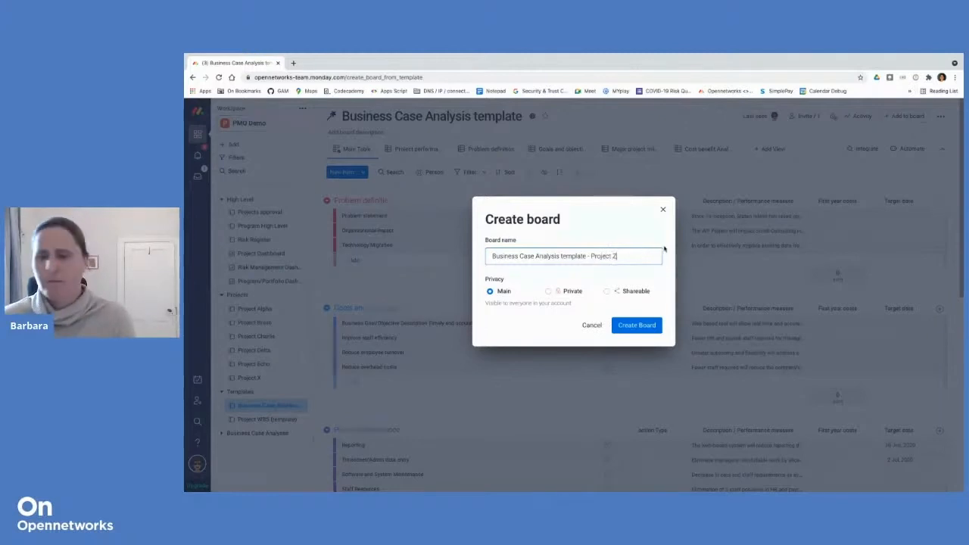
{"action": "left_click", "coordinate": [654, 324]}
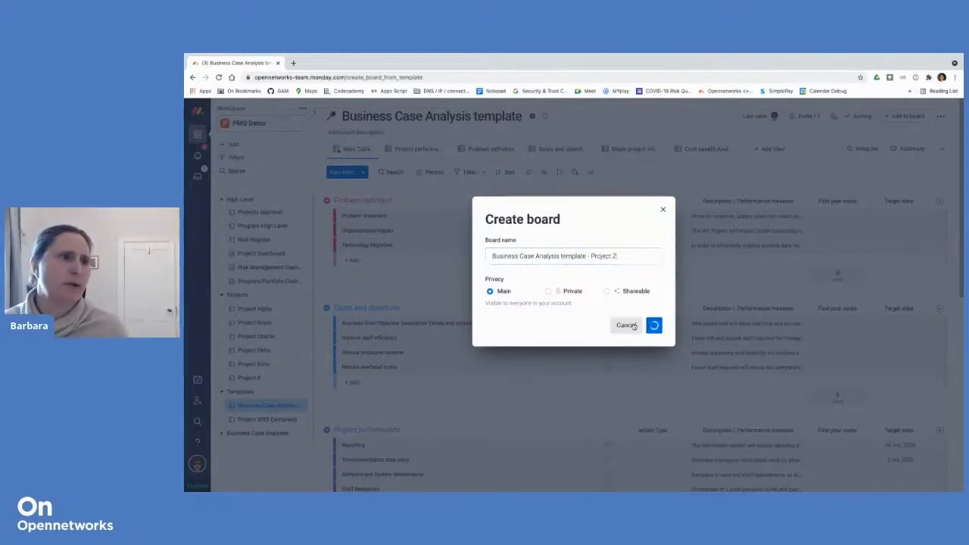
{"action": "left_click", "coordinate": [654, 324]}
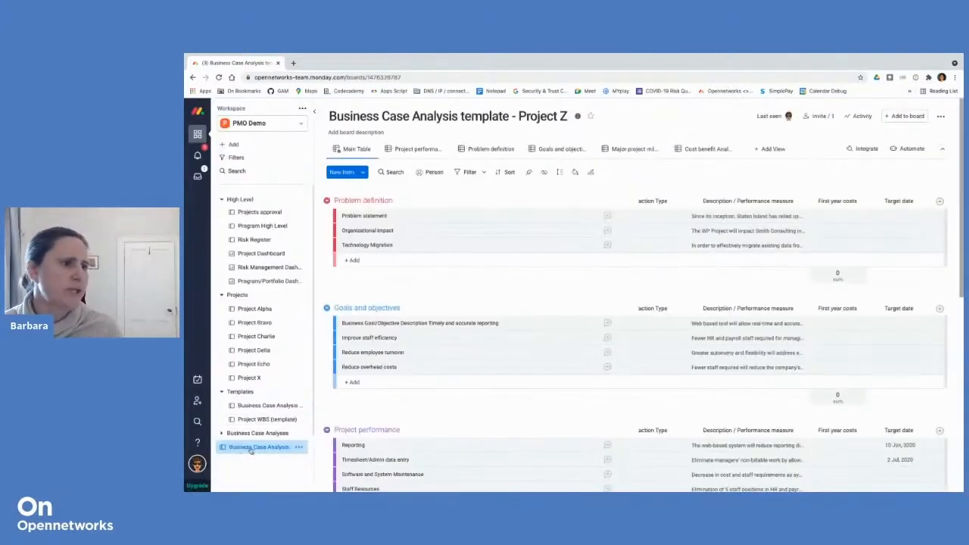